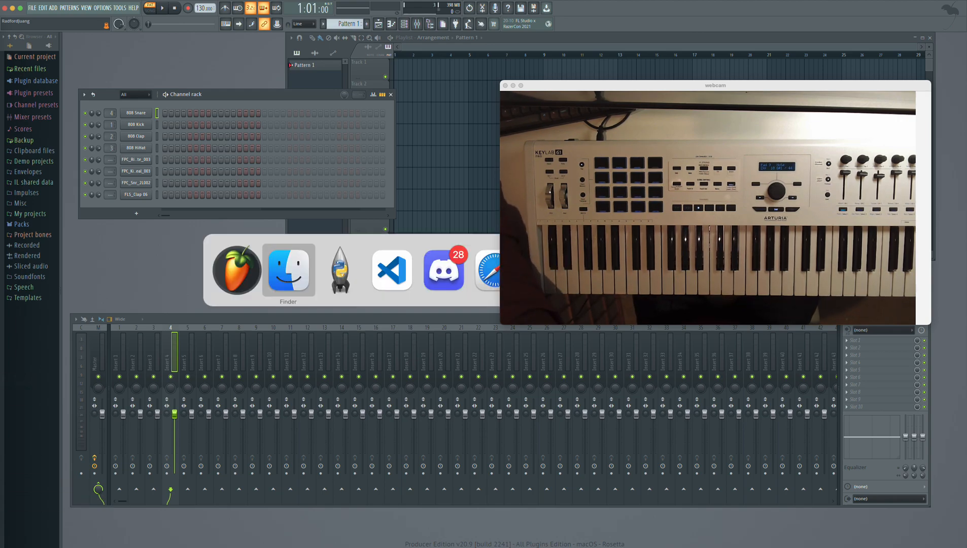
# Step: Open config.py from the flstudio-arturia-keylab-mk2 folder in Visual Studio Code via Open With
pyautogui.click(288, 270)
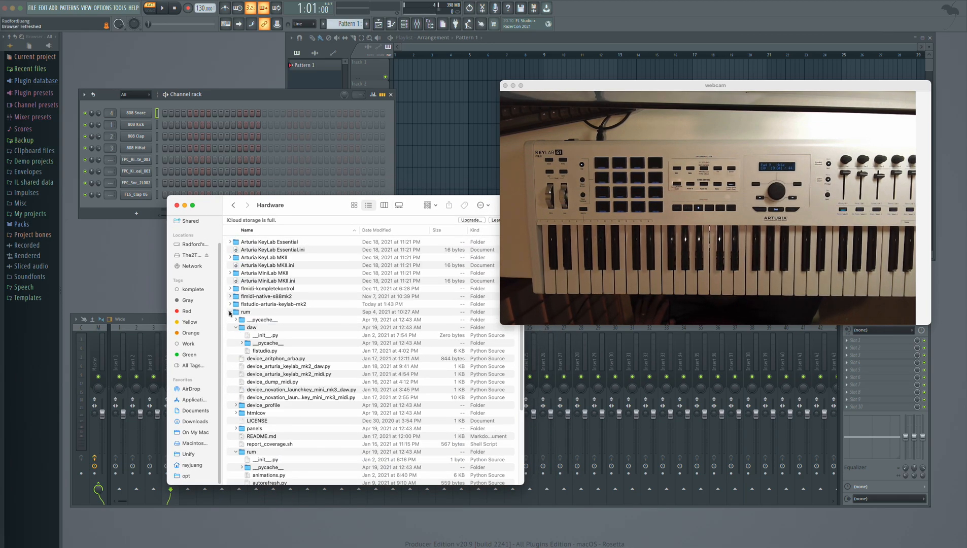
pyautogui.click(231, 304)
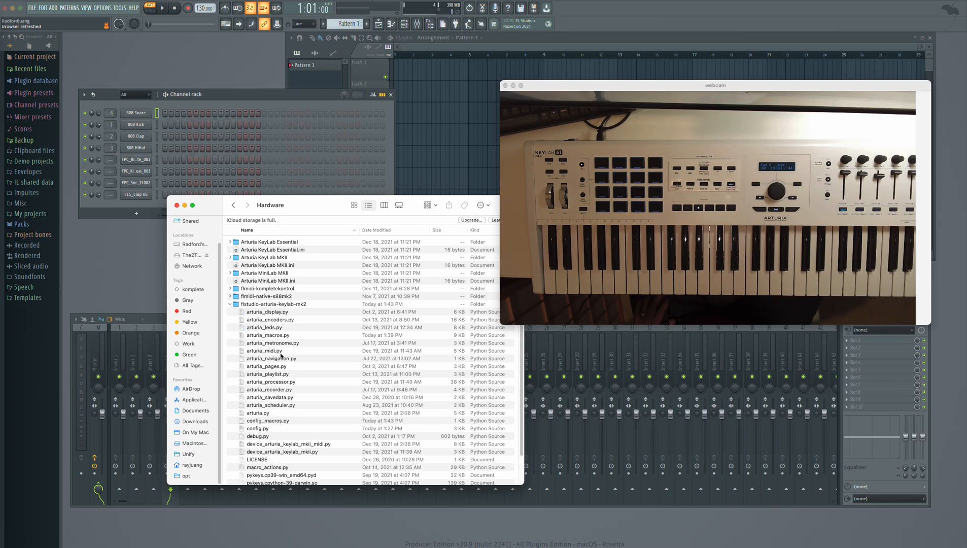
pyautogui.rightClick(257, 394)
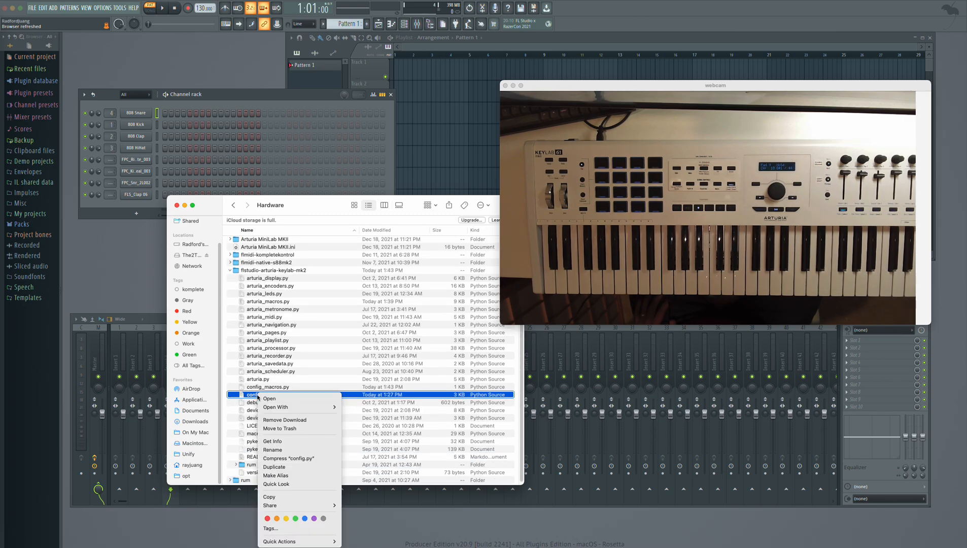
pyautogui.click(275, 407)
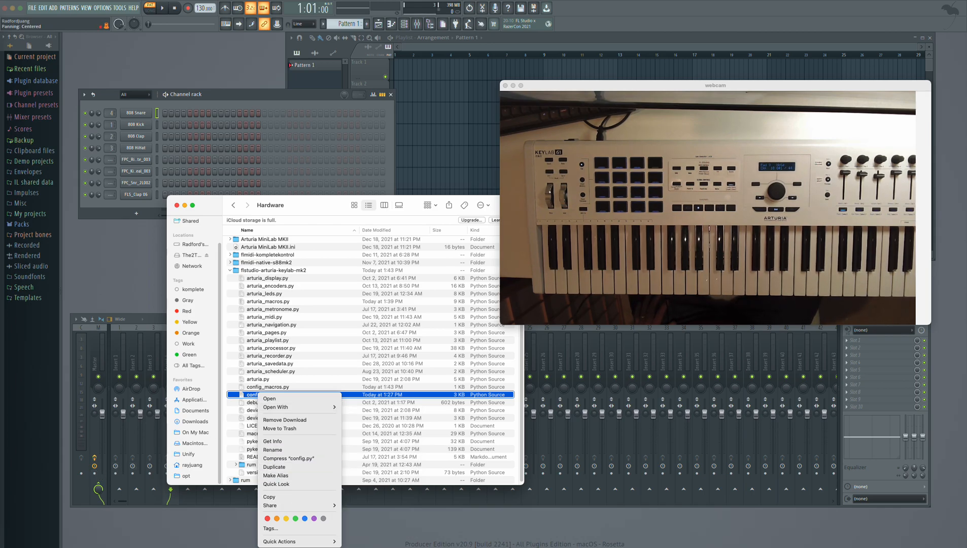
pyautogui.click(269, 398)
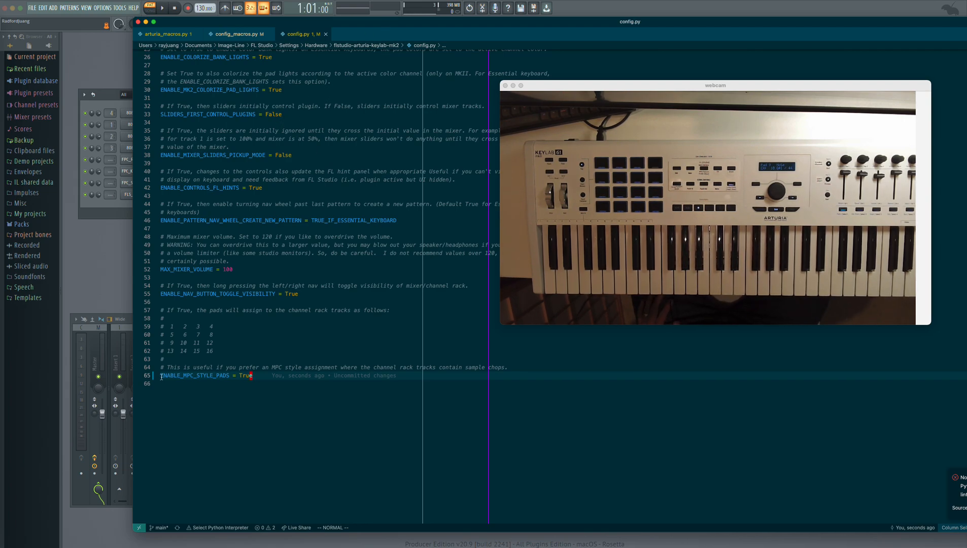
# Step: Select the ENABLE_MPC_STYLE_PADS value on line 65 to set it to True
pyautogui.doubleClick(195, 375)
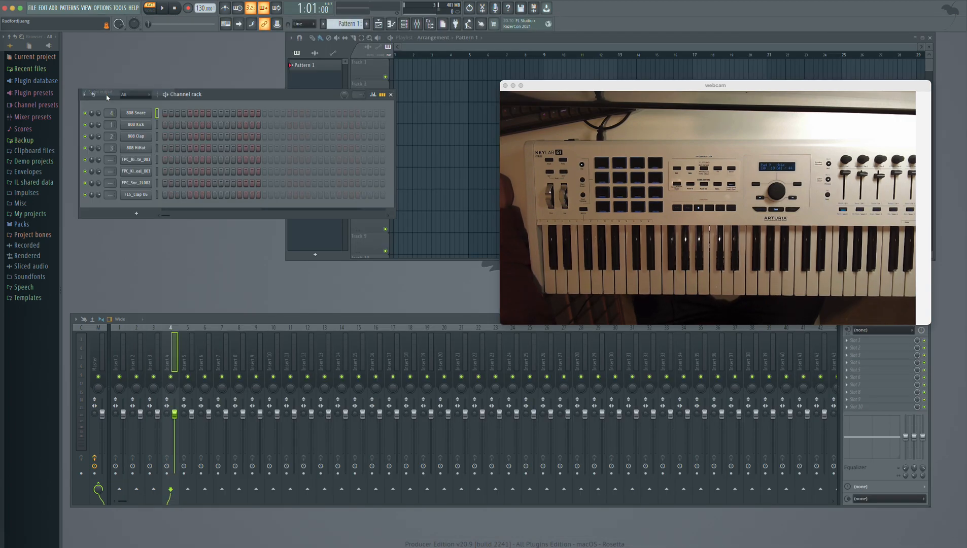
# Step: Bring up the MIDI scripting output window and reload the KeyLab mkII script
pyautogui.click(87, 7)
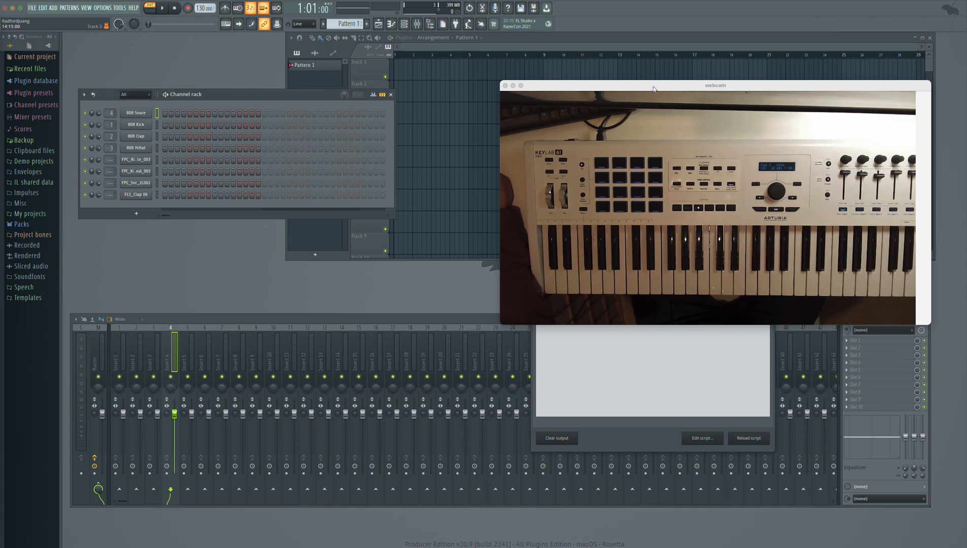
pyautogui.moveTo(713, 85); pyautogui.dragTo(632, 356)
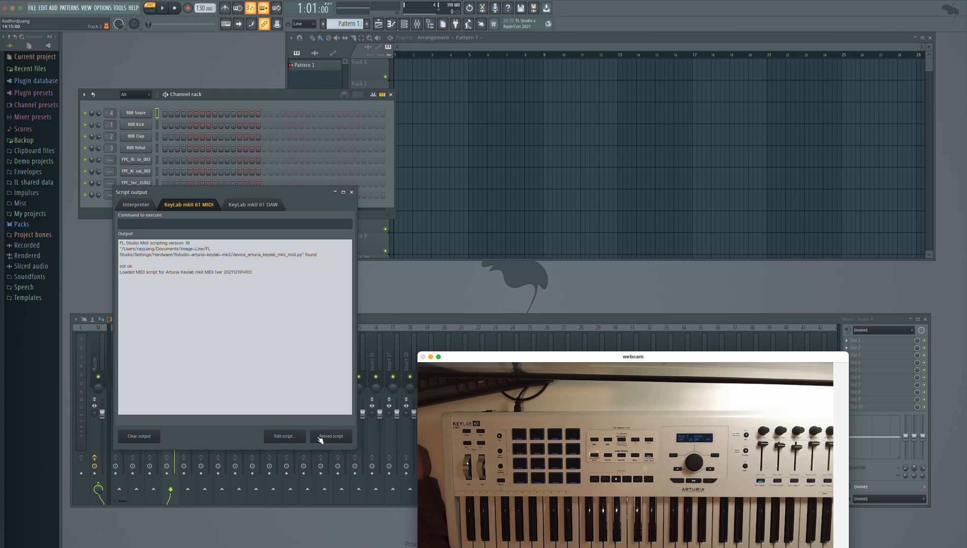
pyautogui.click(253, 204)
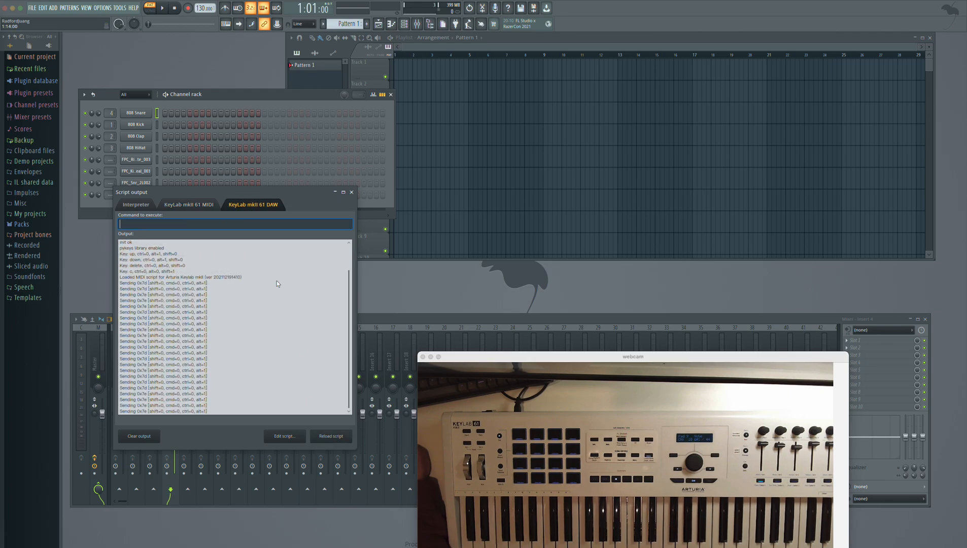
pyautogui.click(331, 436)
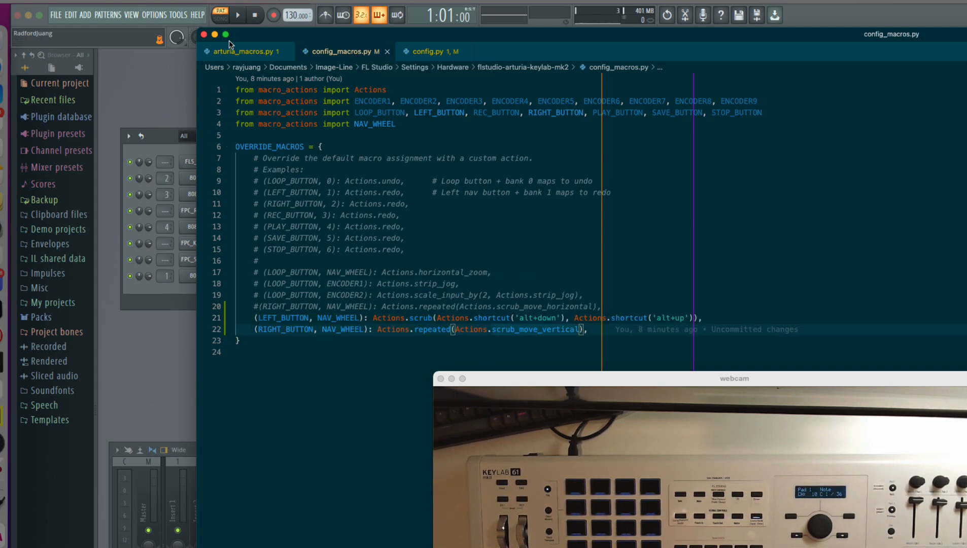
# Step: Review DEFAULT_MACRO_MAP in arturia_macros.py, then return to config_macros.py
pyautogui.click(239, 51)
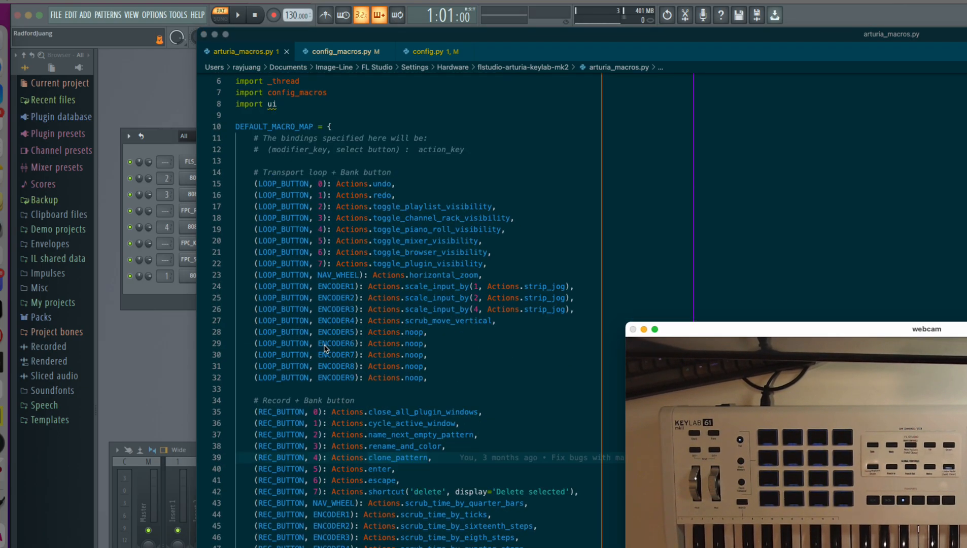
pyautogui.click(345, 51)
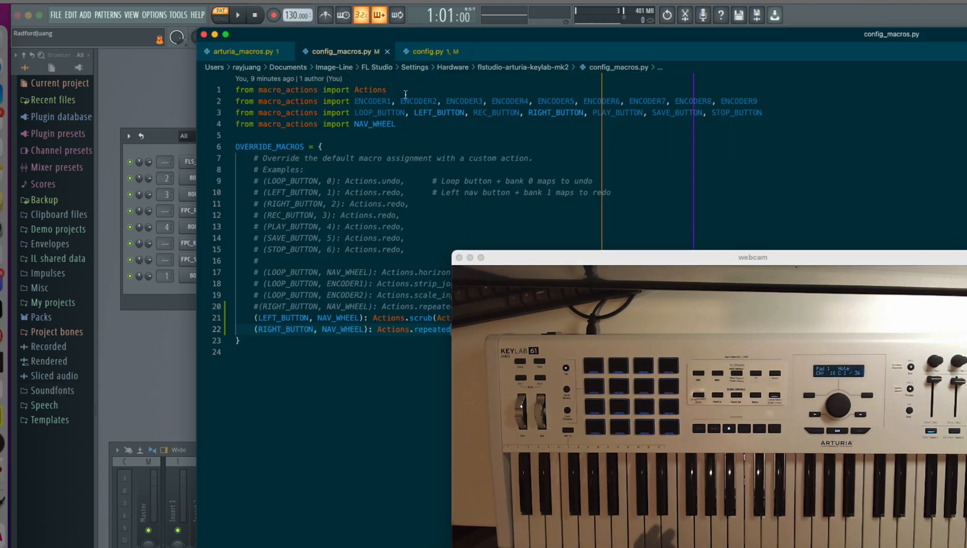
# Step: Switch to config.py and select the ENABLE_MPC_STYLE_PADS = True value near line 65
pyautogui.click(431, 51)
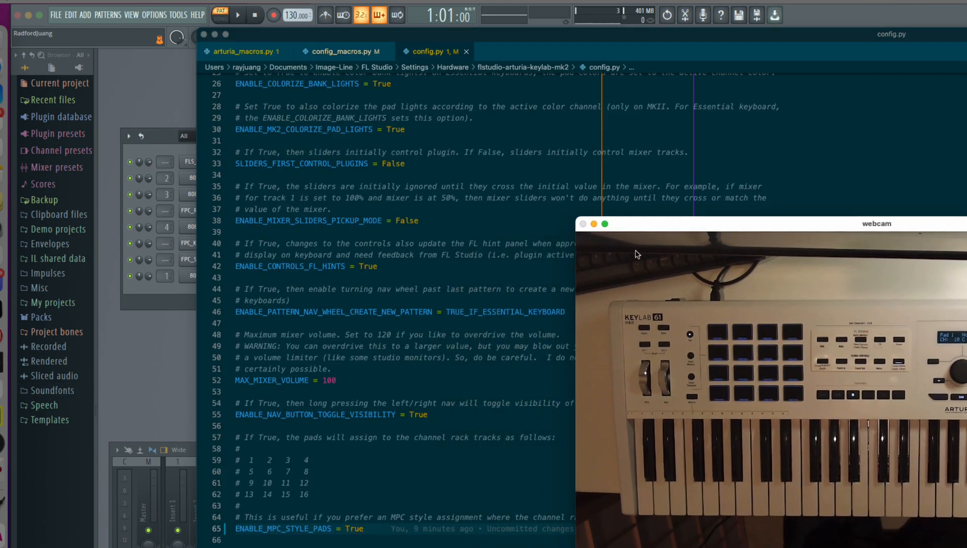
pyautogui.scroll(-3)
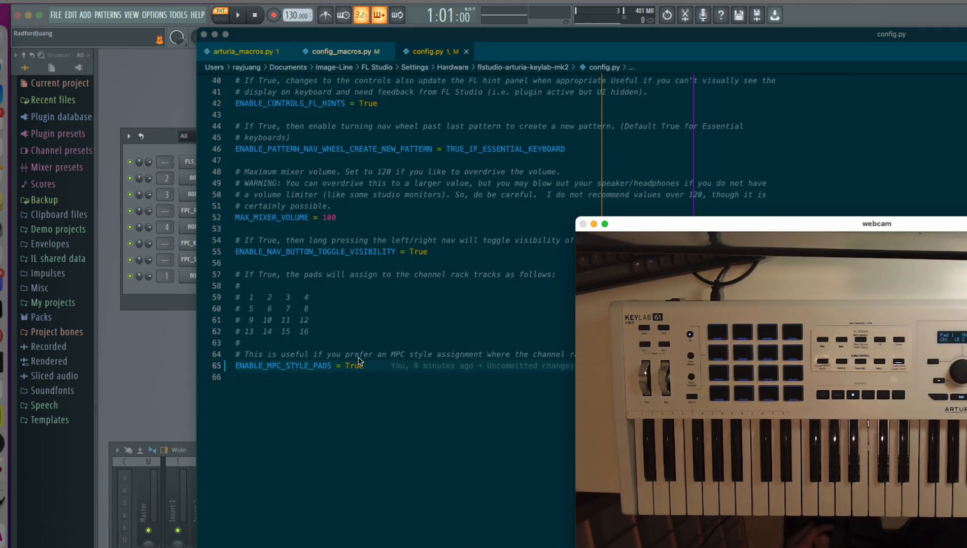
pyautogui.doubleClick(354, 366)
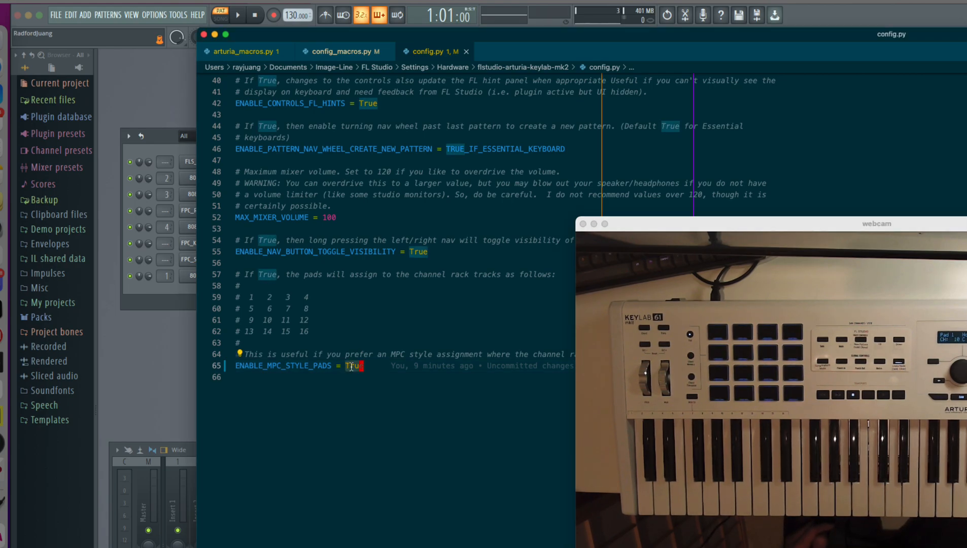